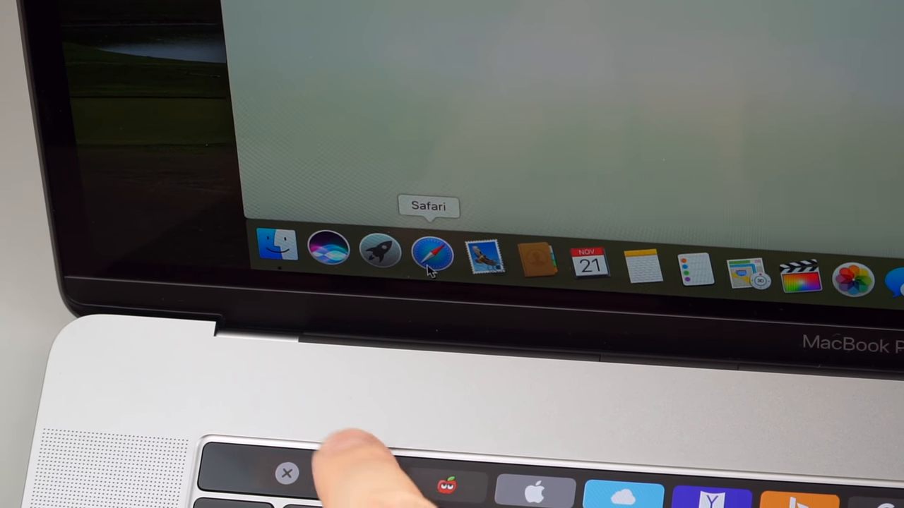
Step: Launch Safari from its Dock icon
{"action": "left_click", "coordinate": [431, 258]}
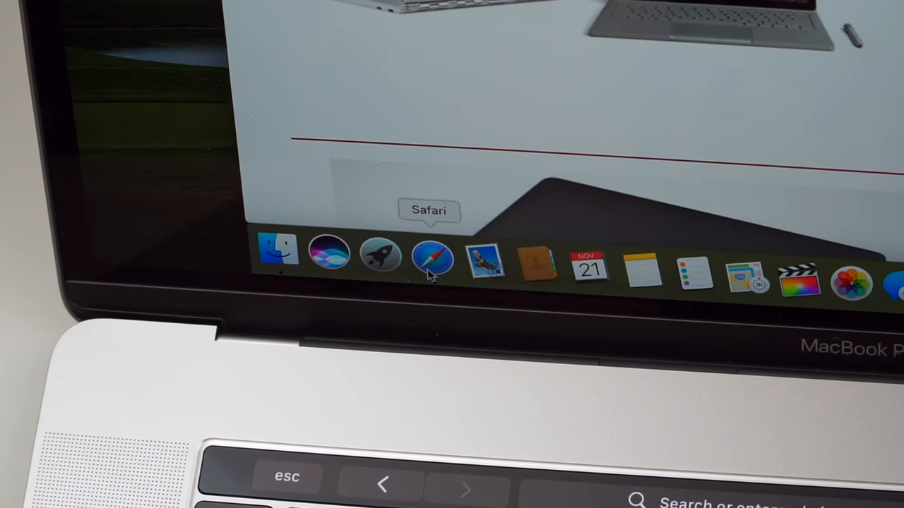
{"action": "left_click", "coordinate": [430, 260]}
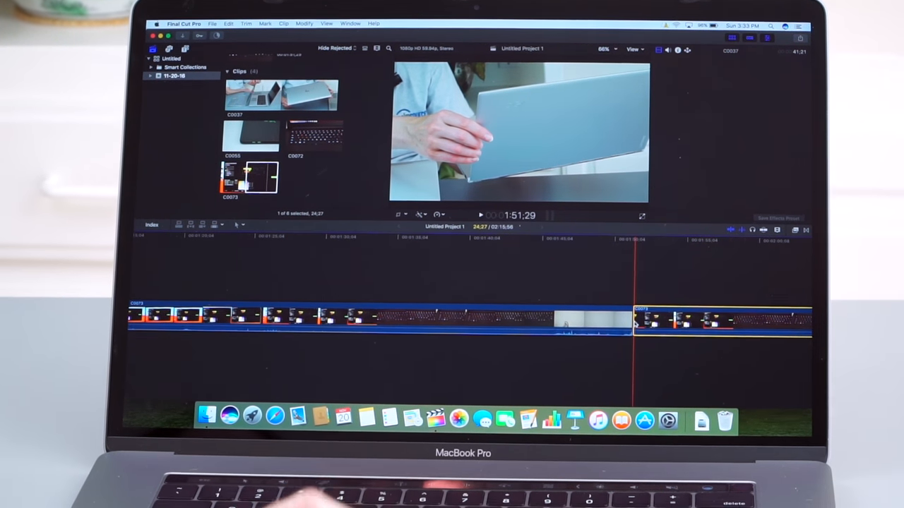
Step: Open clip C0072's video settings and enable Stabilization and Rolling Shutter
{"action": "left_click", "coordinate": [272, 46]}
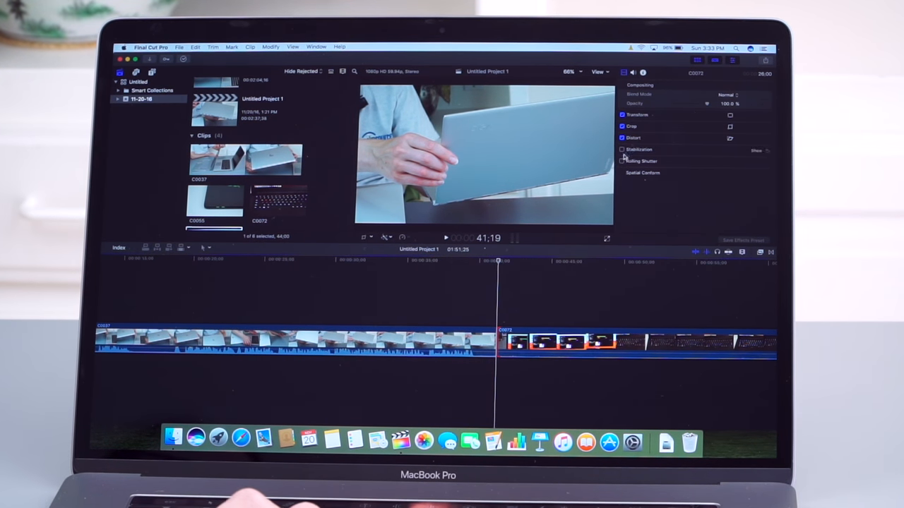
{"action": "left_click", "coordinate": [623, 150]}
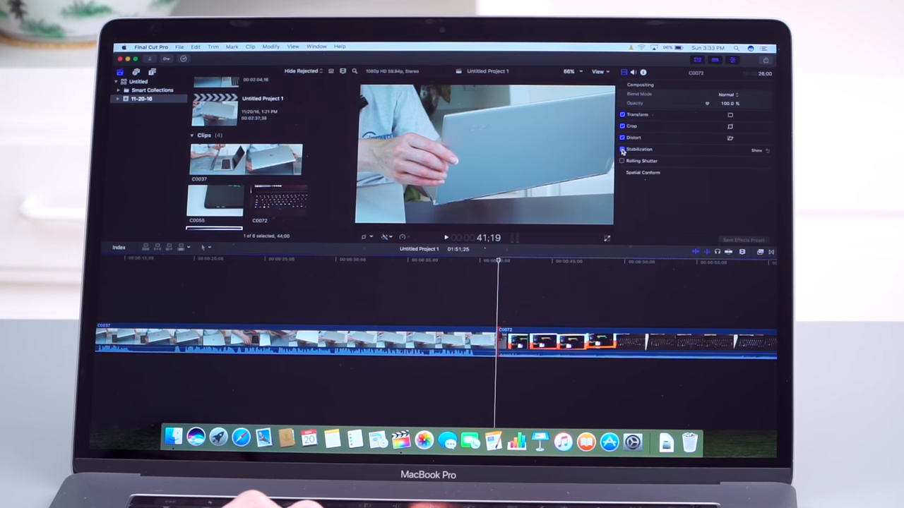
{"action": "left_click", "coordinate": [622, 149]}
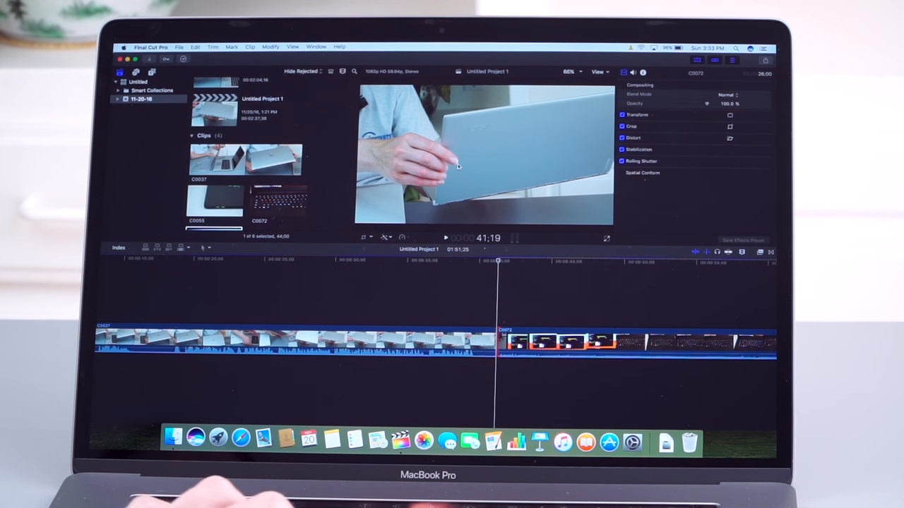